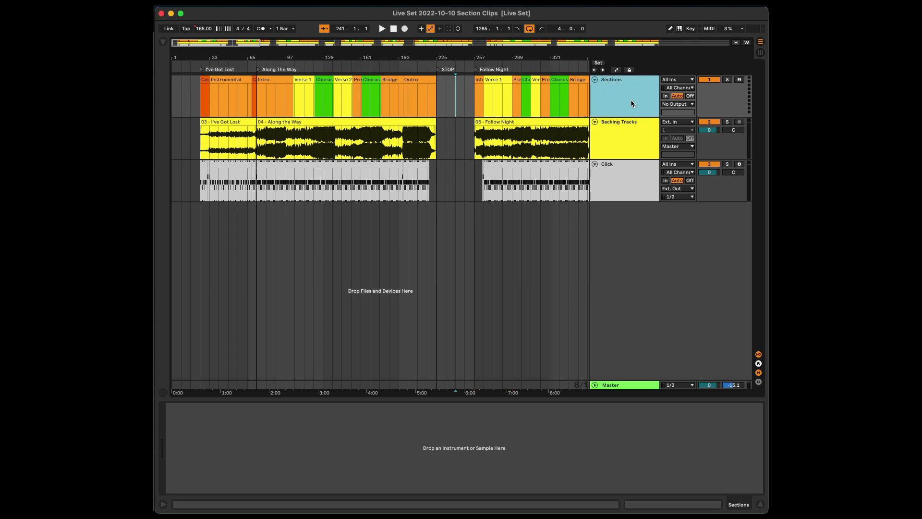
Check AbleSet is running from its menu bar icon and open the setlist in the browser.
click(624, 139)
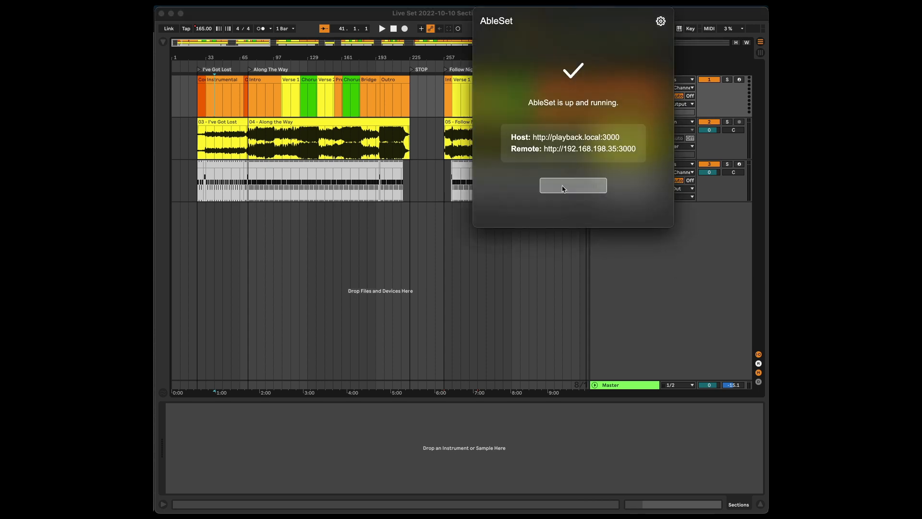
click(573, 185)
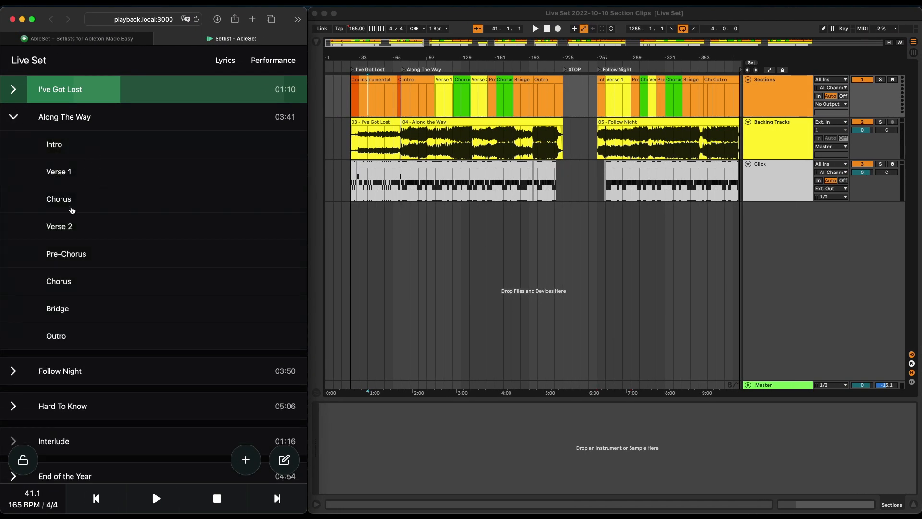
Jump to Along The Way's Verse 2, then move playback on to Follow Night's start.
click(54, 145)
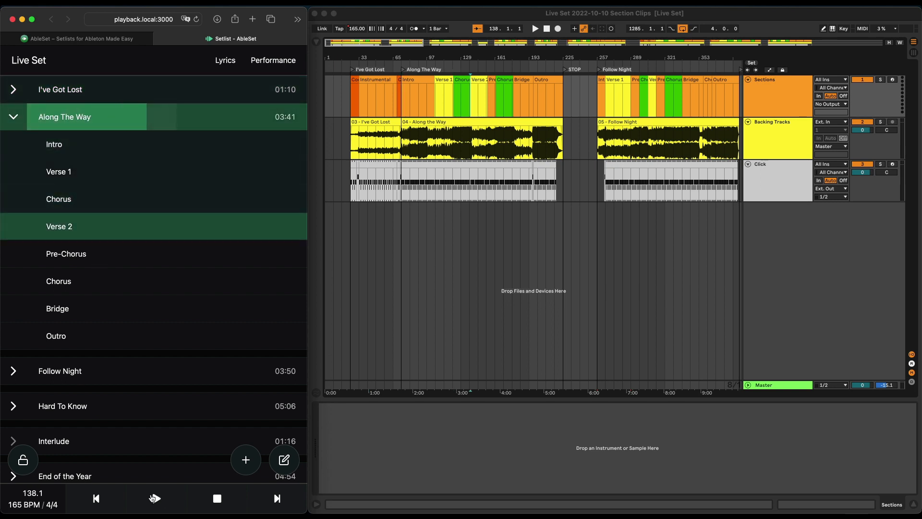
click(156, 498)
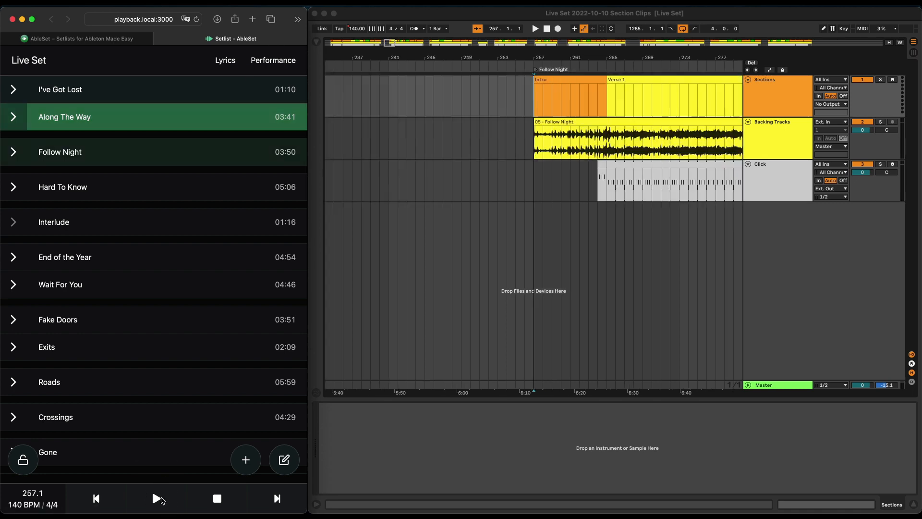
click(156, 499)
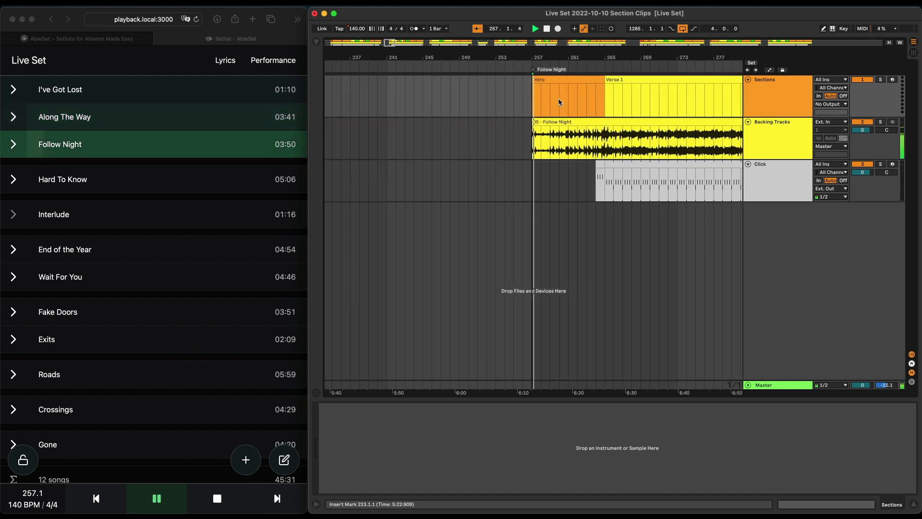
Stop playback just after Follow Night's Intro begins.
click(157, 498)
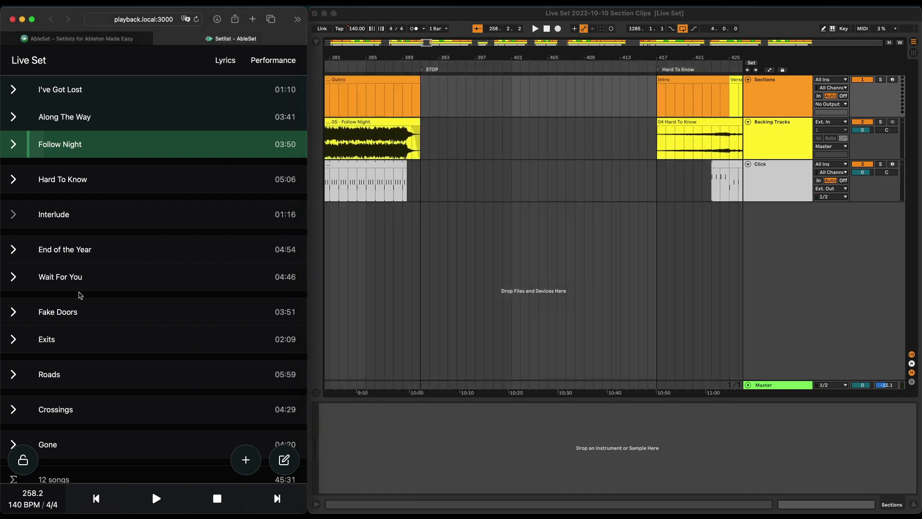
mouse_move(86, 297)
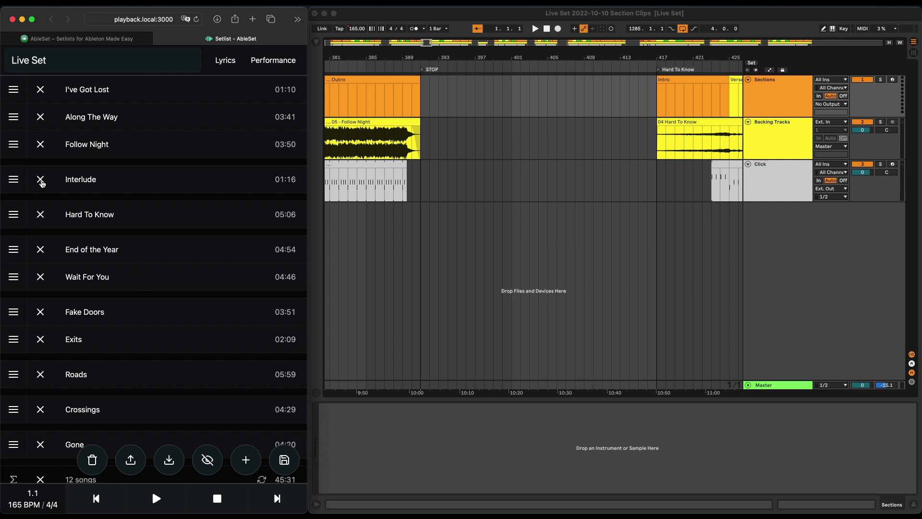
Remove Interlude, Fake Doors and Exits, leaving seven songs, and name the setlist Demo.
click(40, 179)
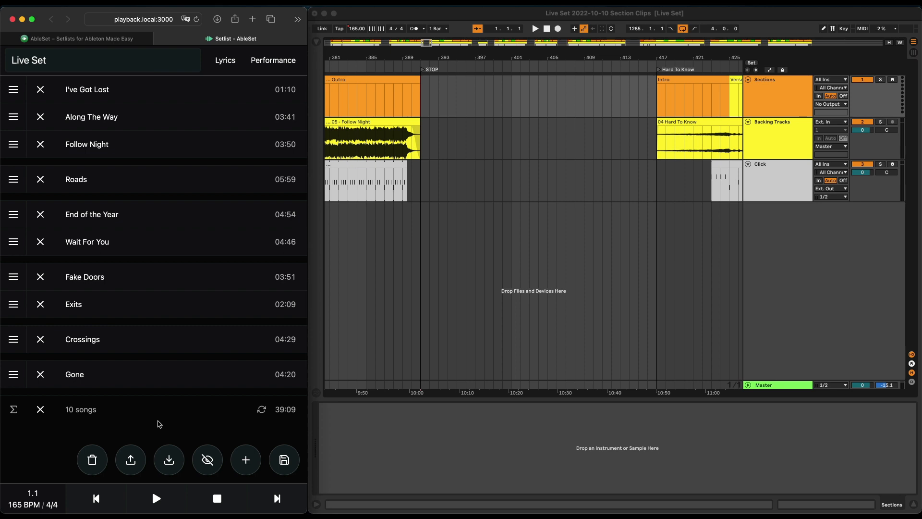
click(41, 276)
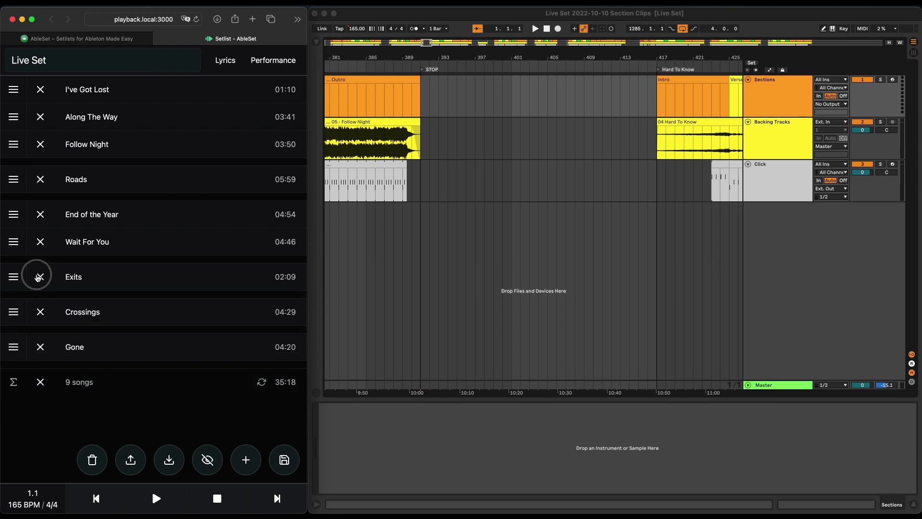
click(40, 277)
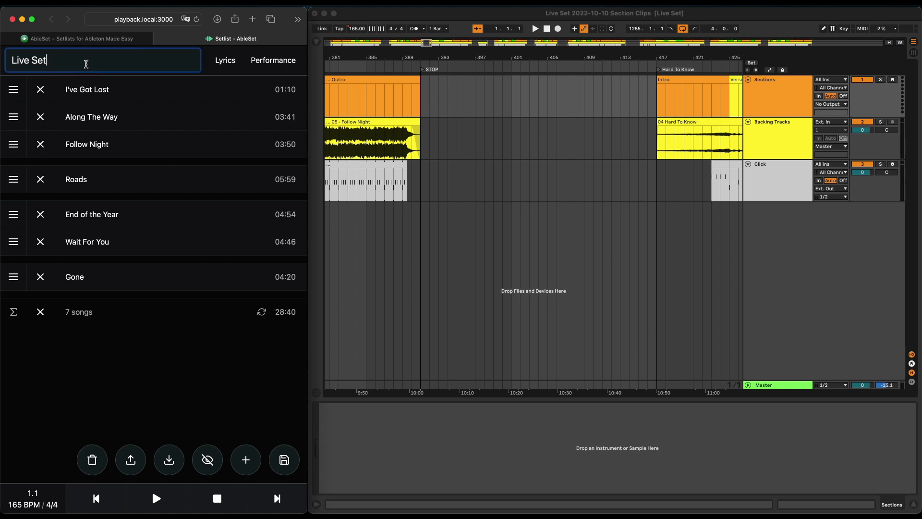
text(Demo)
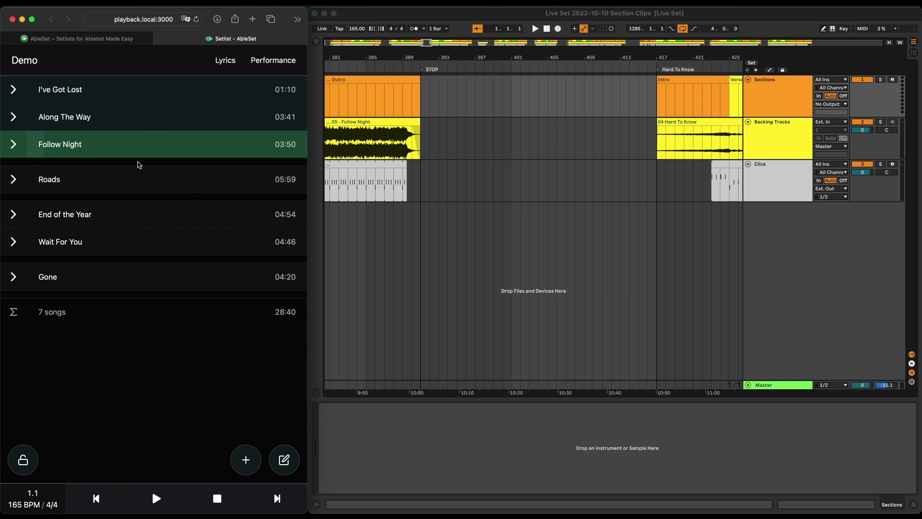
Select Roads, add "some notes" to its locator, and tag its Intro section blue.
click(49, 179)
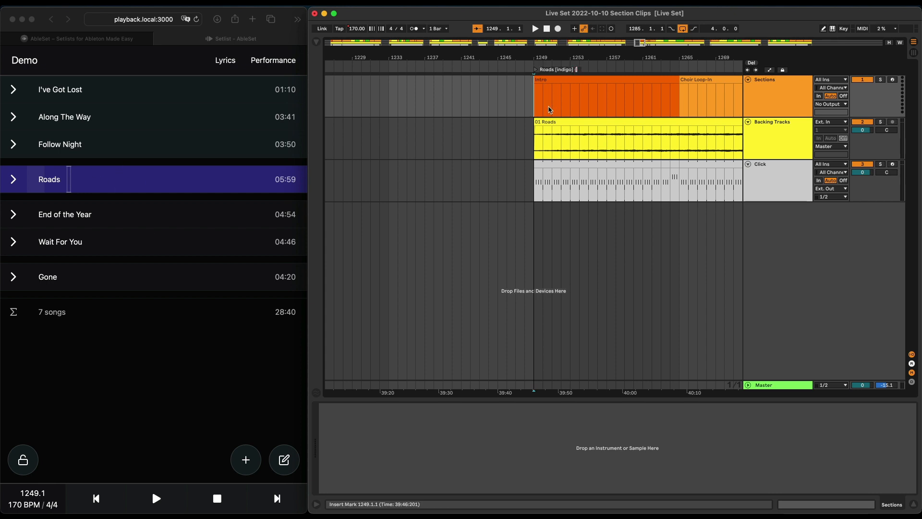
text([some notes))
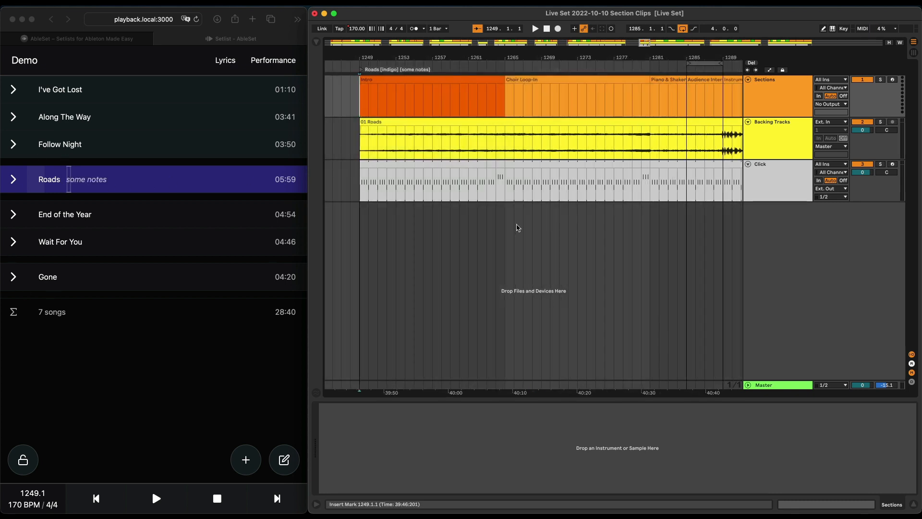
click(13, 180)
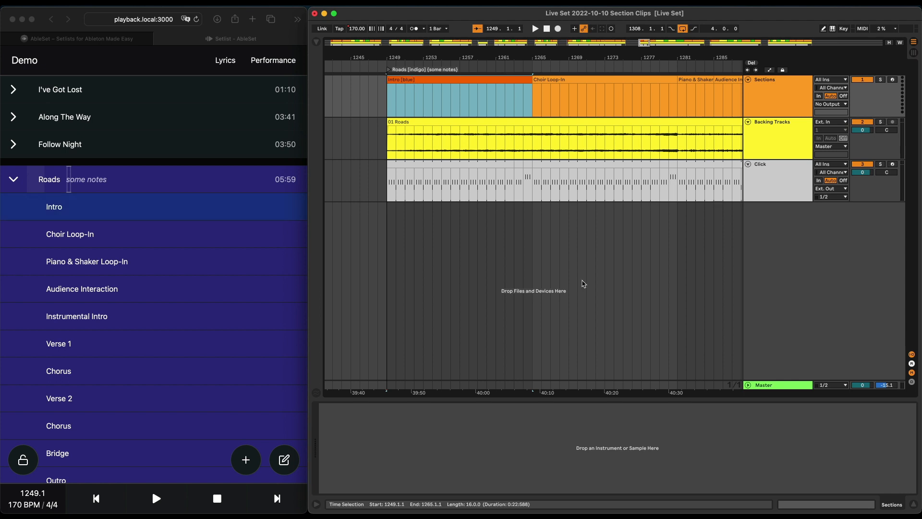
mouse_move(512, 306)
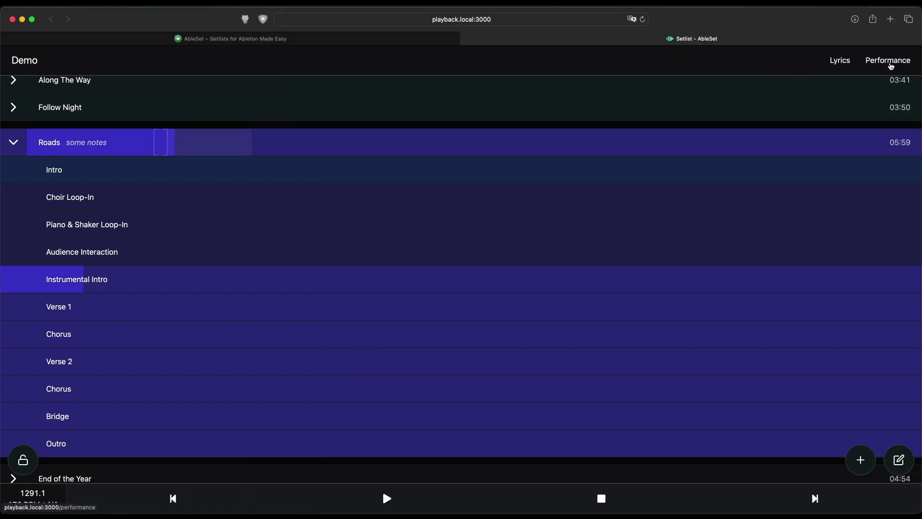
Open the Performance view and start Roads playing from its play button.
click(888, 60)
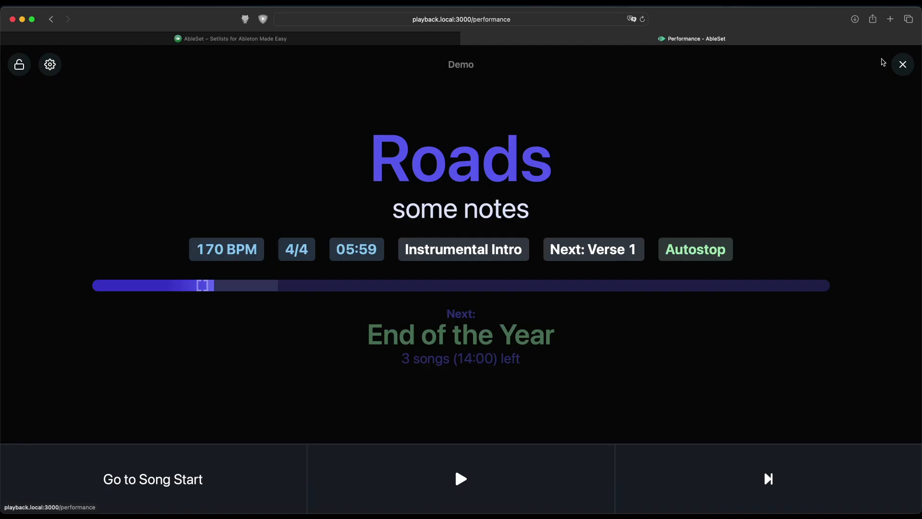
mouse_move(833, 181)
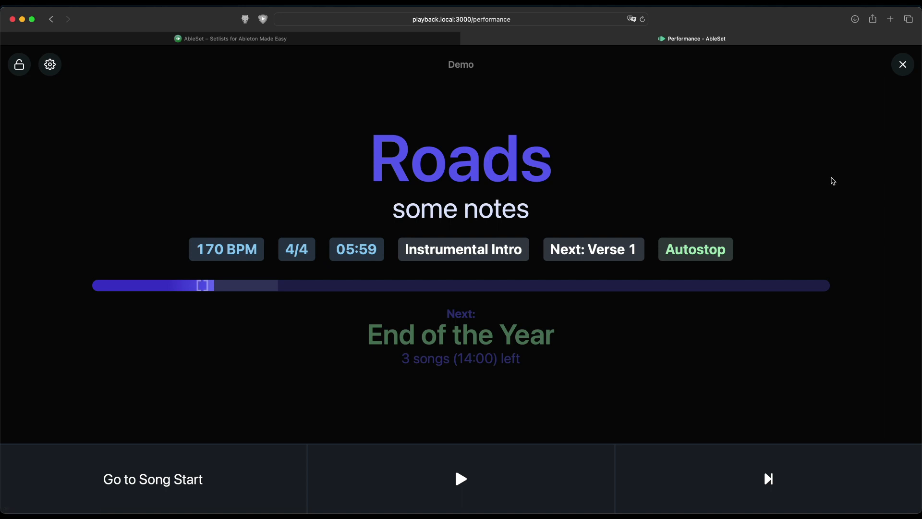
mouse_move(502, 304)
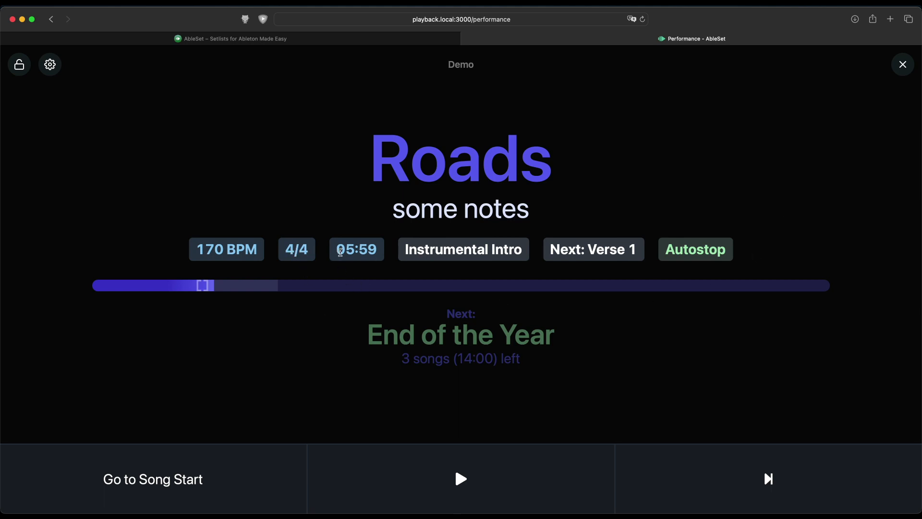
mouse_move(614, 262)
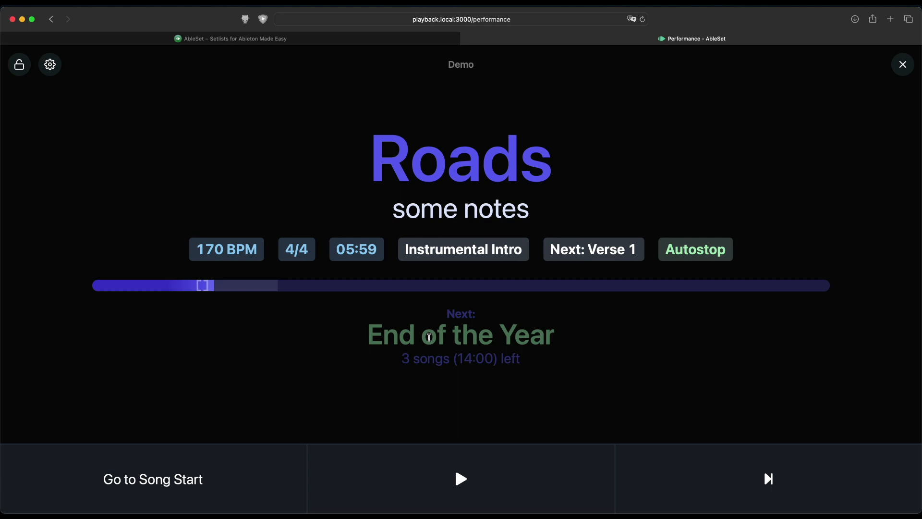
mouse_move(527, 365)
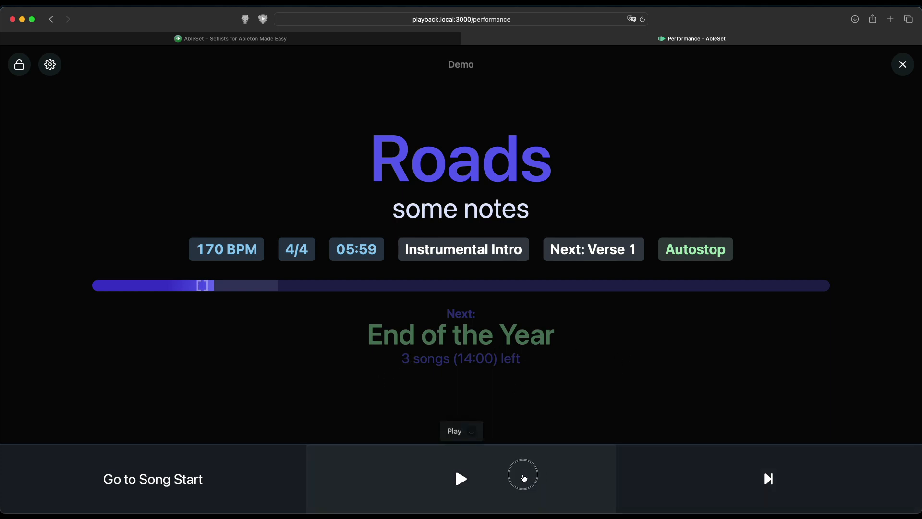
click(461, 479)
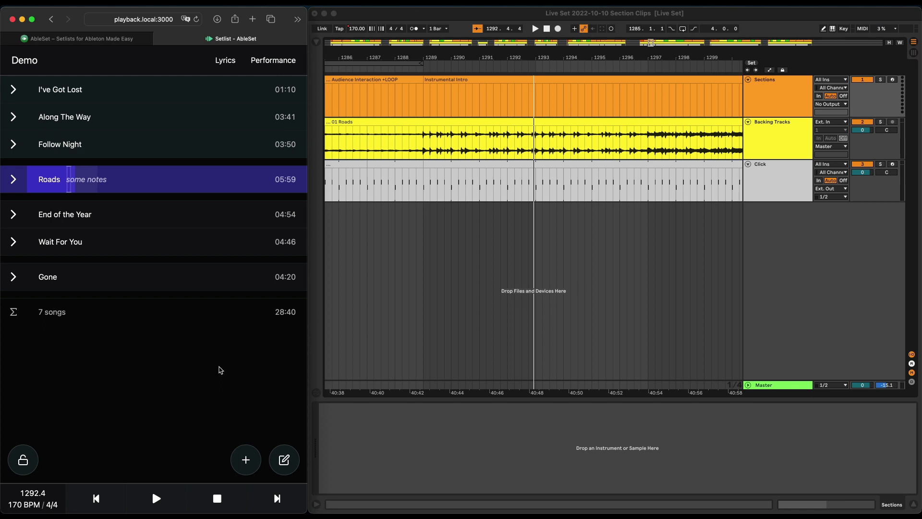
mouse_move(143, 8)
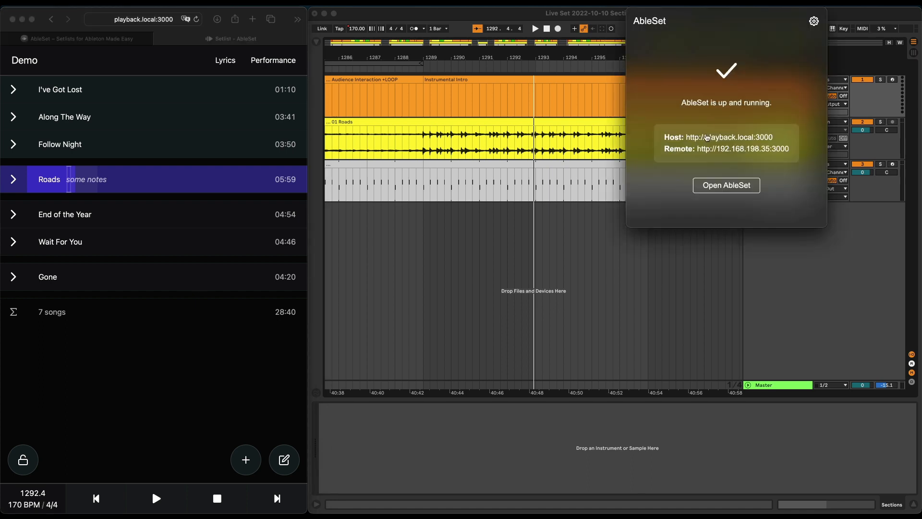
mouse_move(812, 282)
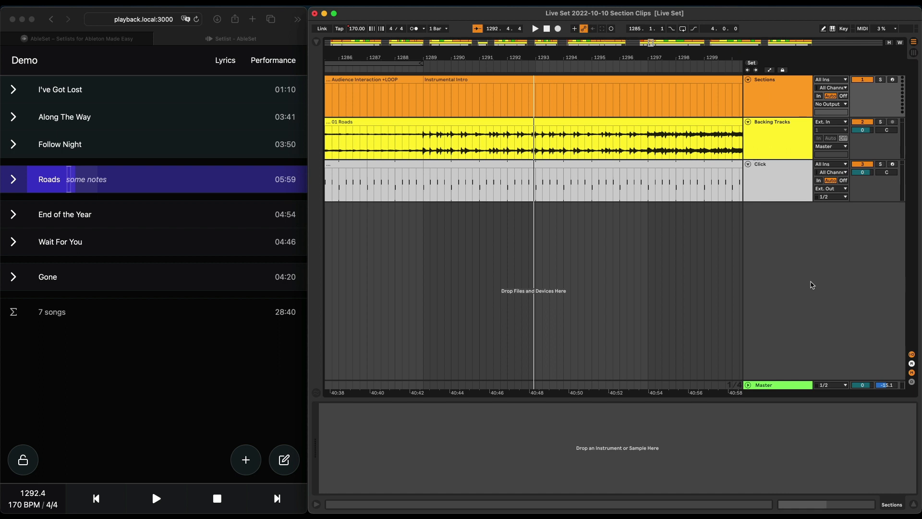
mouse_move(804, 298)
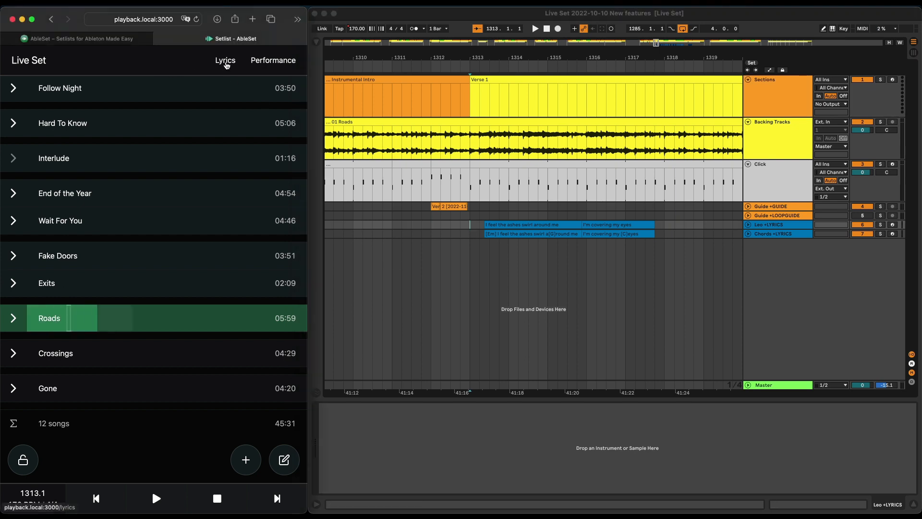
Switch to the Lyrics view and play Roads so its lyrics scroll.
click(225, 61)
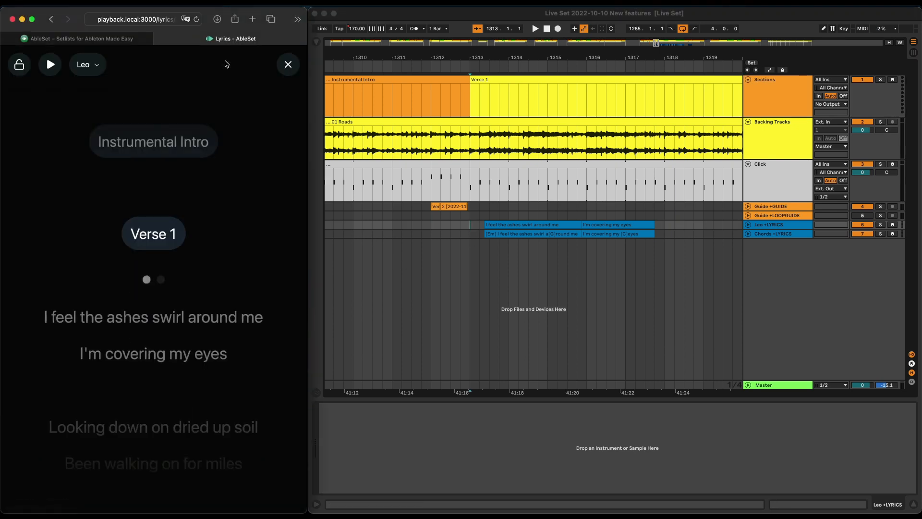
click(50, 64)
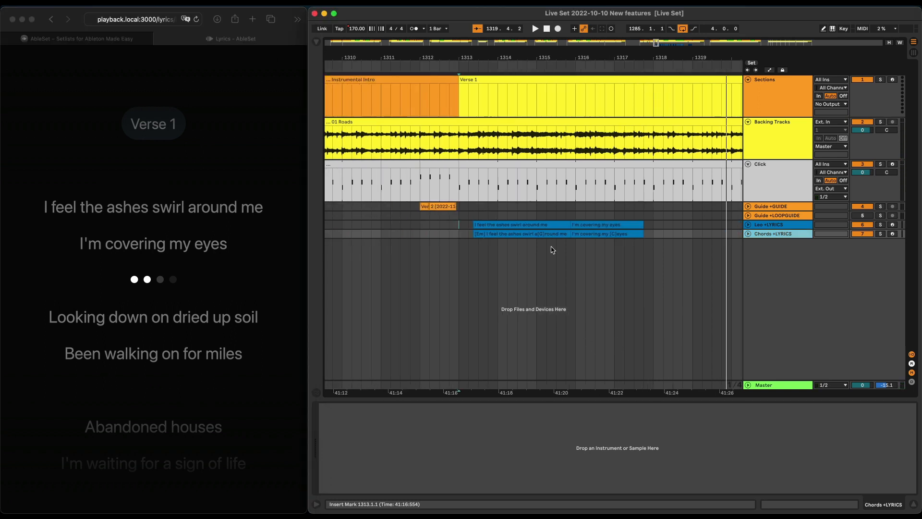
mouse_move(158, 129)
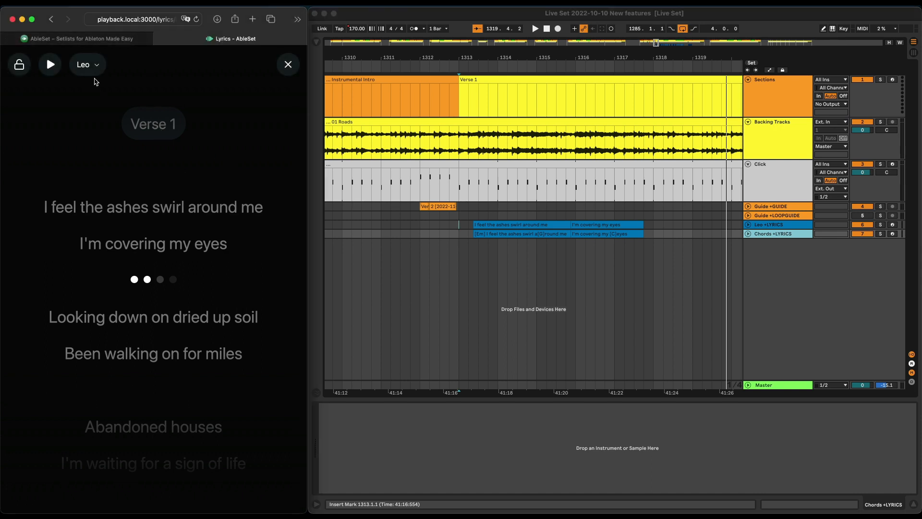
Switch the lyrics track from Leo's lyrics to Chords.
click(88, 65)
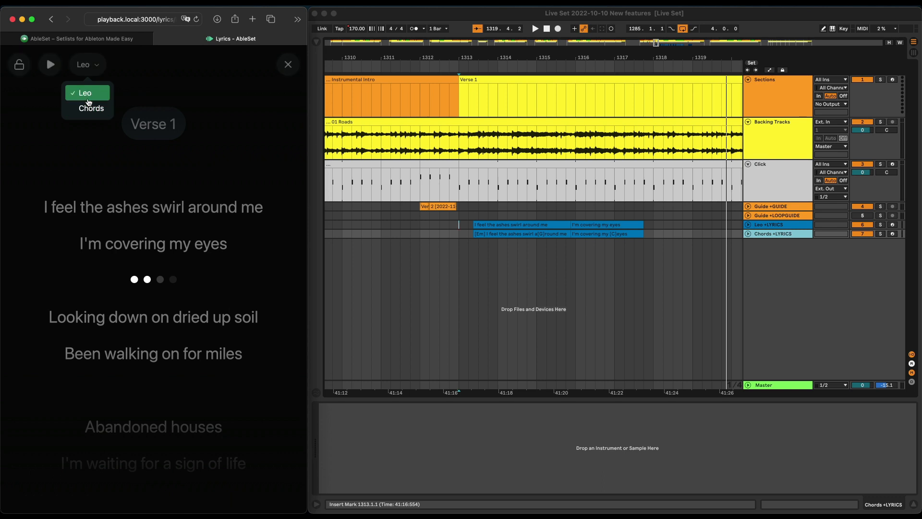
click(90, 108)
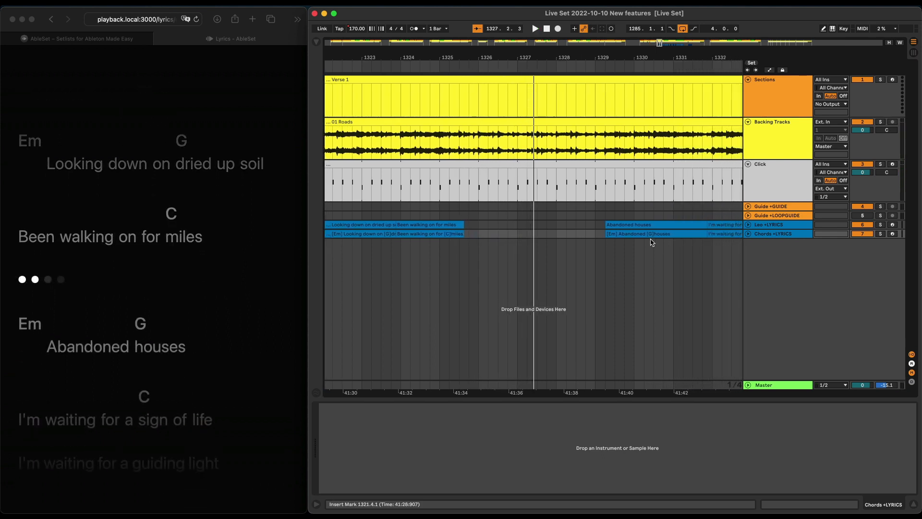
click(655, 233)
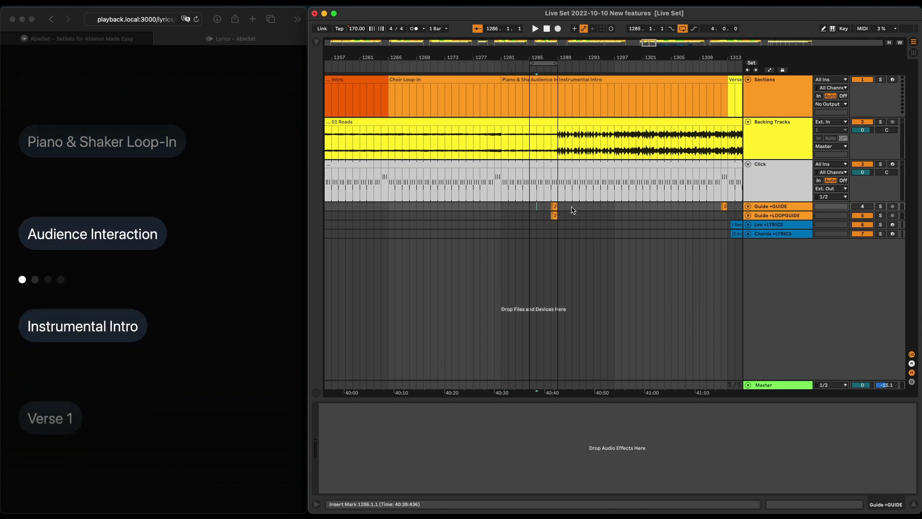
Select the 24-bar Instrumental Intro section clip, placing playback before Verse 1.
click(570, 79)
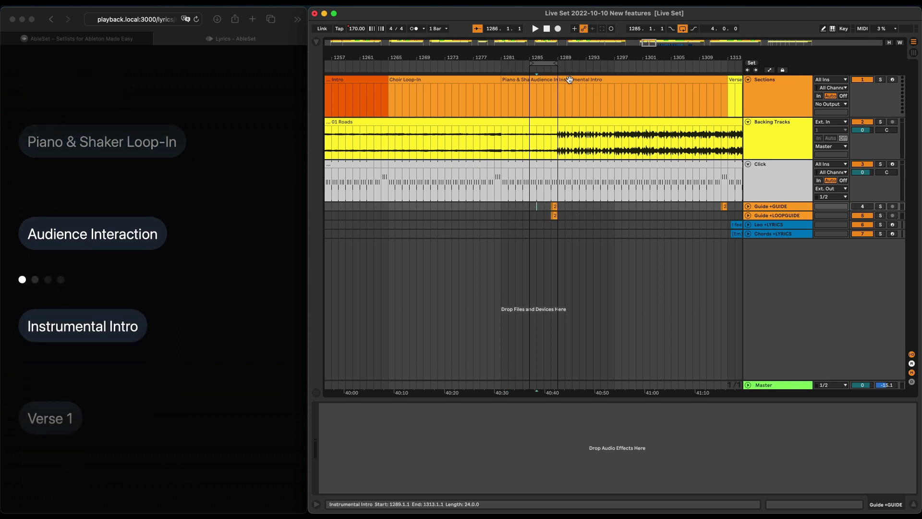
mouse_move(602, 77)
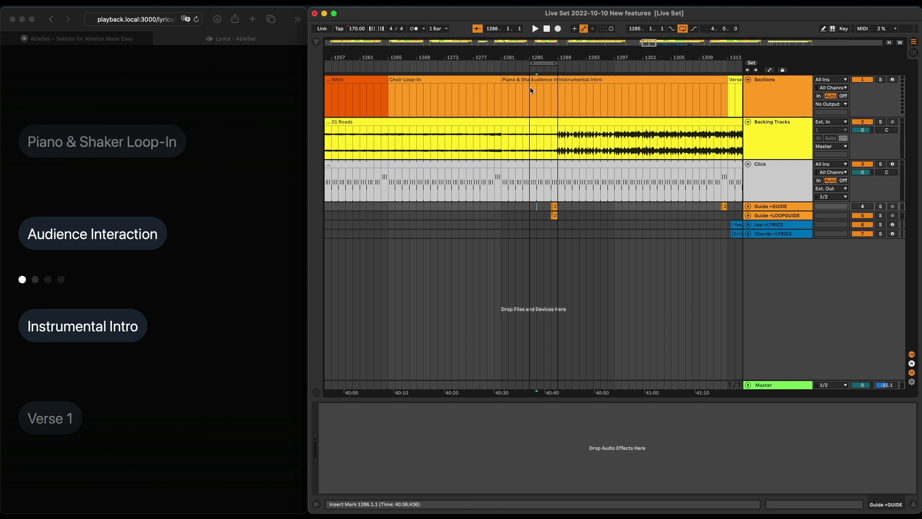
mouse_move(579, 241)
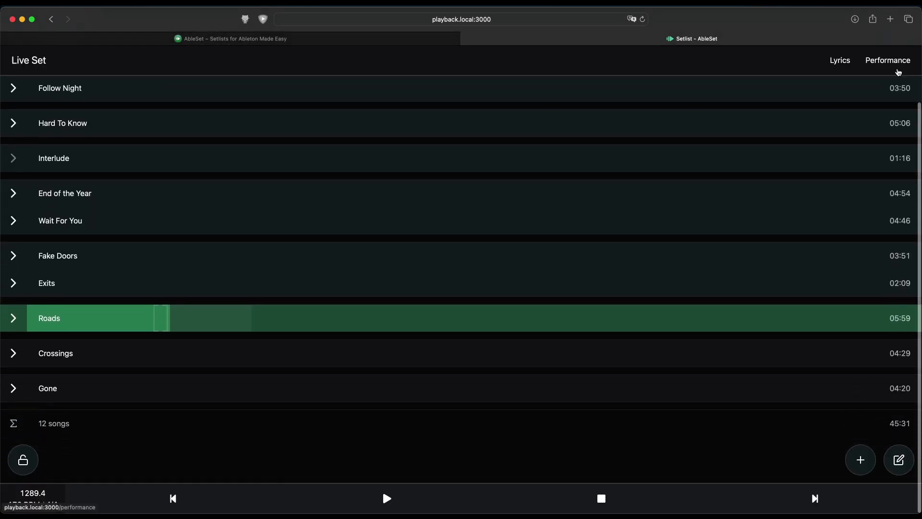
Open the Performance view showing Roads at 170 BPM in Instrumental Intro.
click(887, 61)
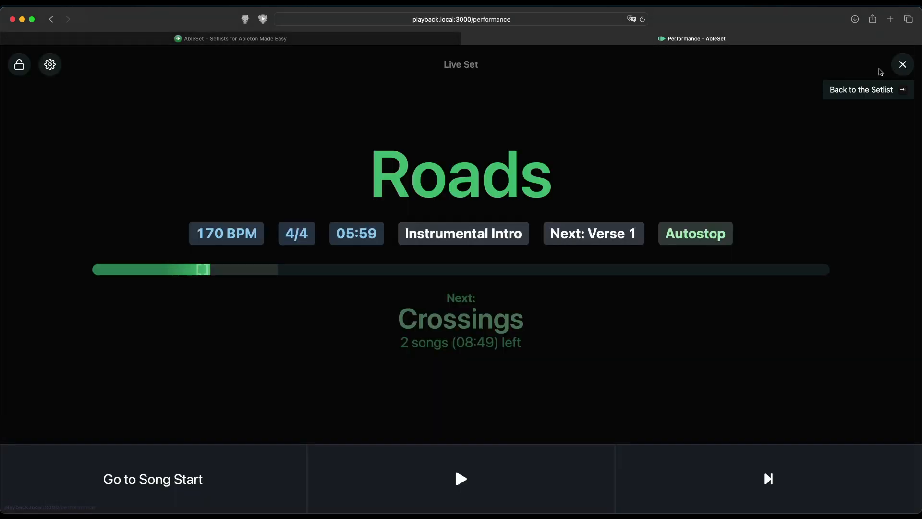
mouse_move(227, 70)
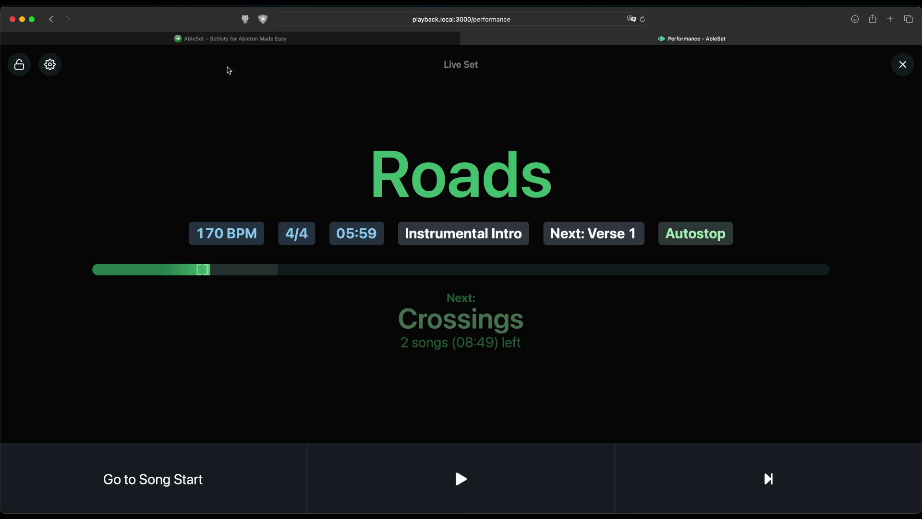
mouse_move(171, 77)
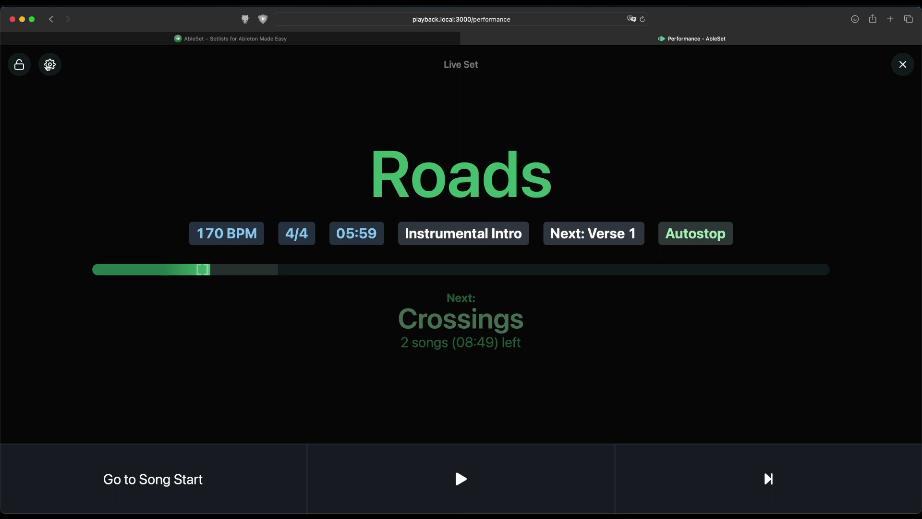
In the performance view options, hide Next Section, Tempo and Time Signature and enable Lyrics.
click(50, 64)
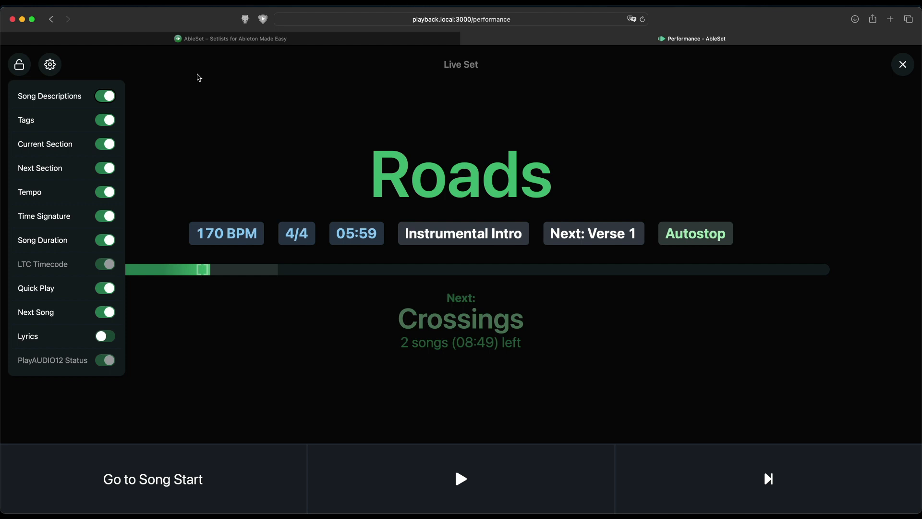
mouse_move(91, 181)
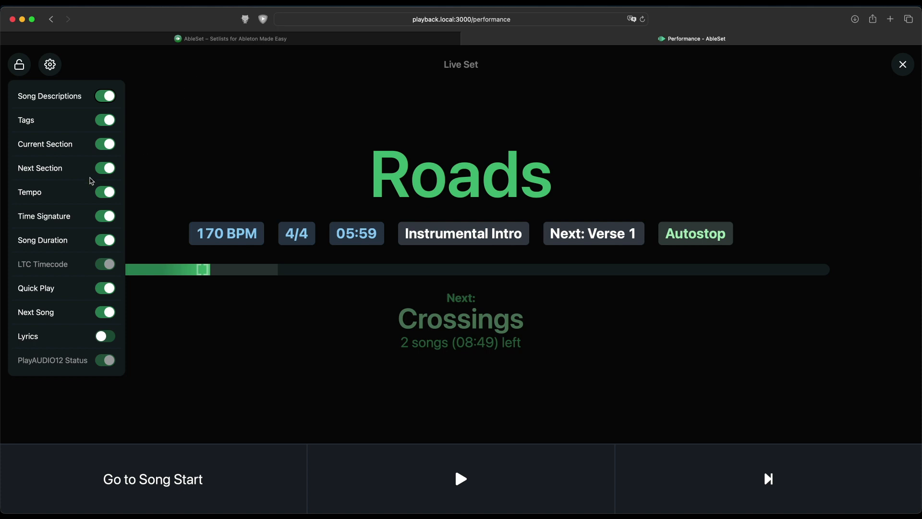
click(106, 167)
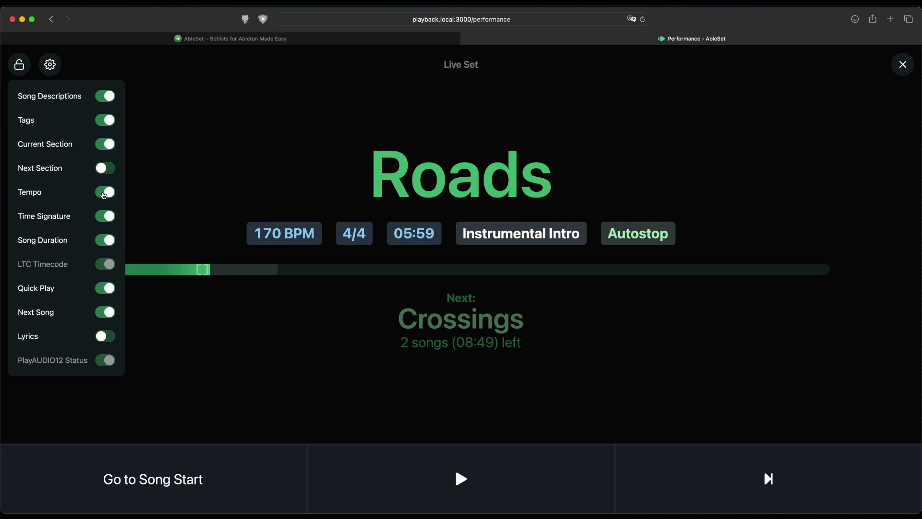
click(105, 192)
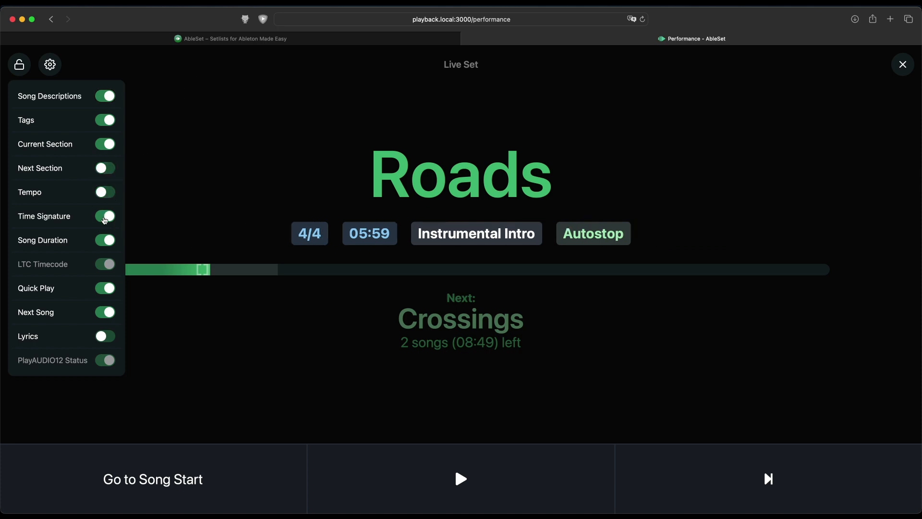
click(105, 216)
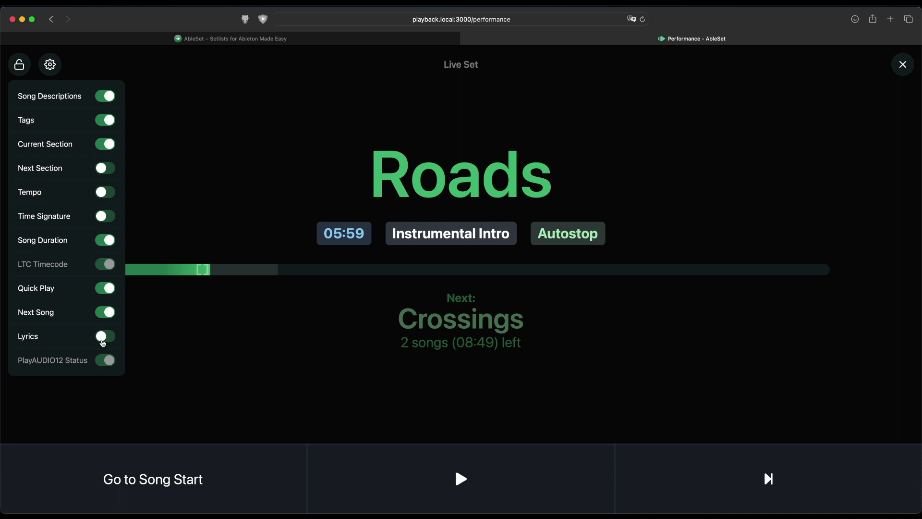
click(105, 337)
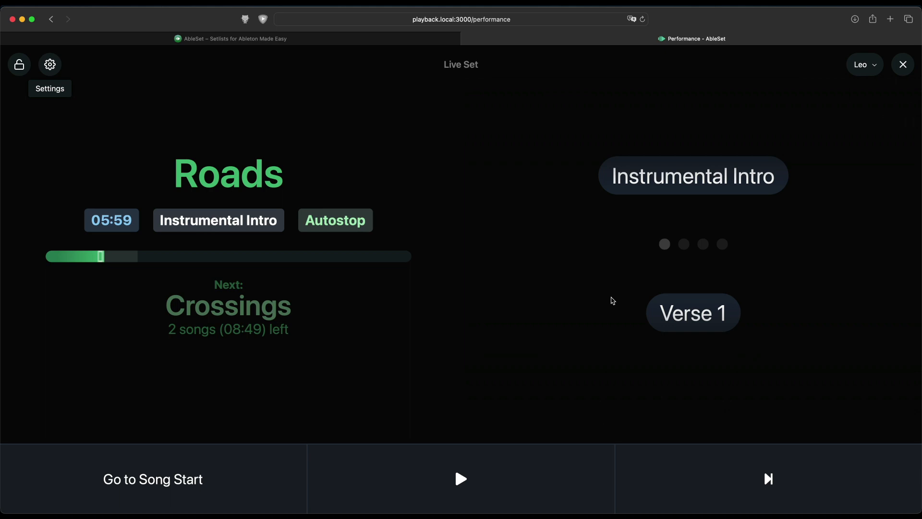
mouse_move(910, 133)
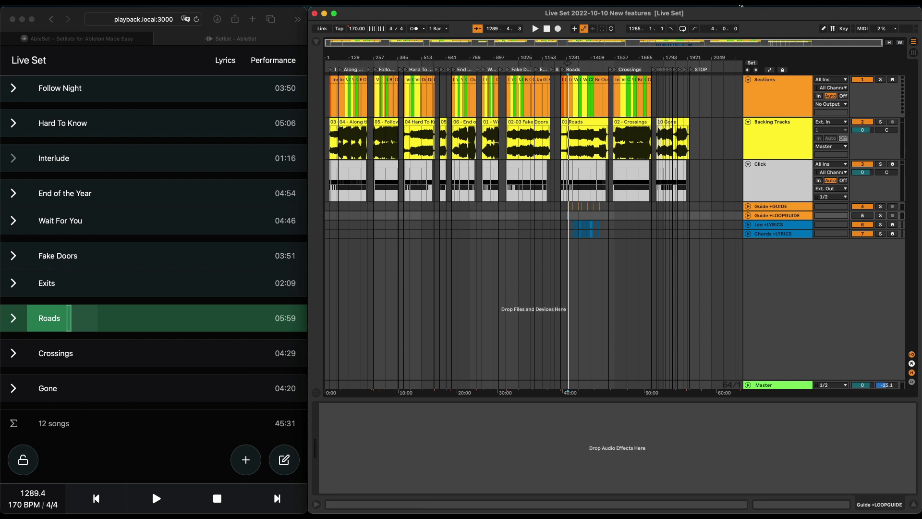
Choose the Songs folder as the multi-file project folder from the AbleSet menu.
click(814, 17)
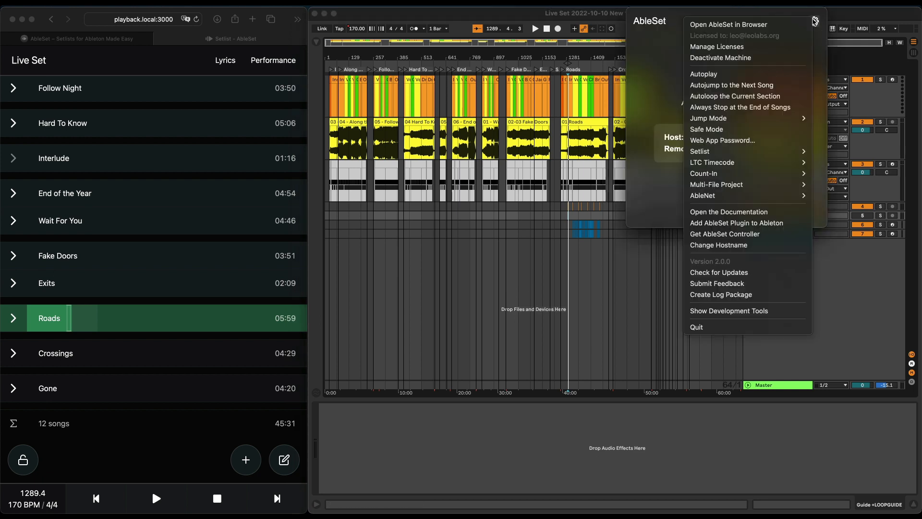
mouse_move(743, 184)
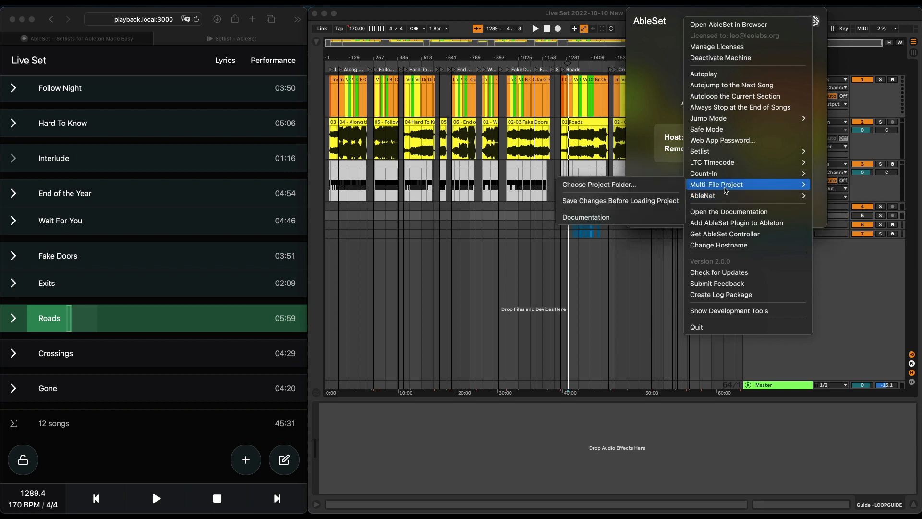
click(599, 185)
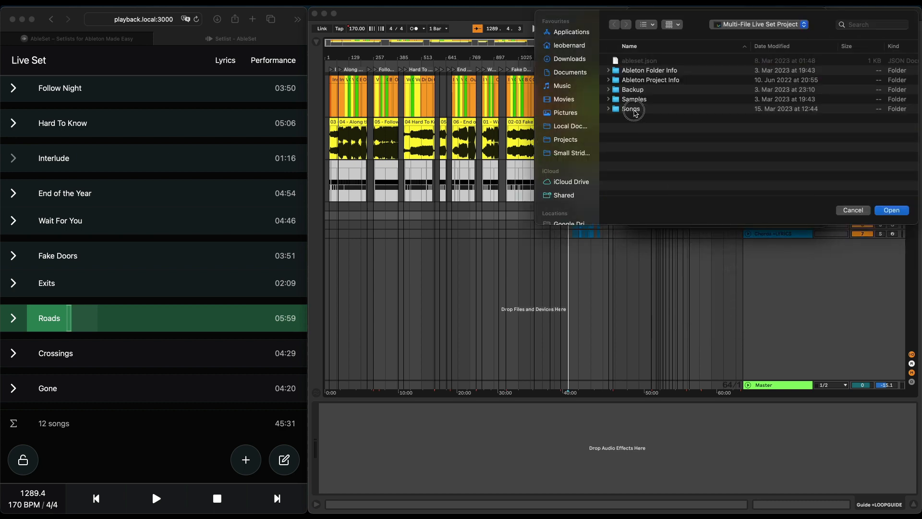
click(609, 109)
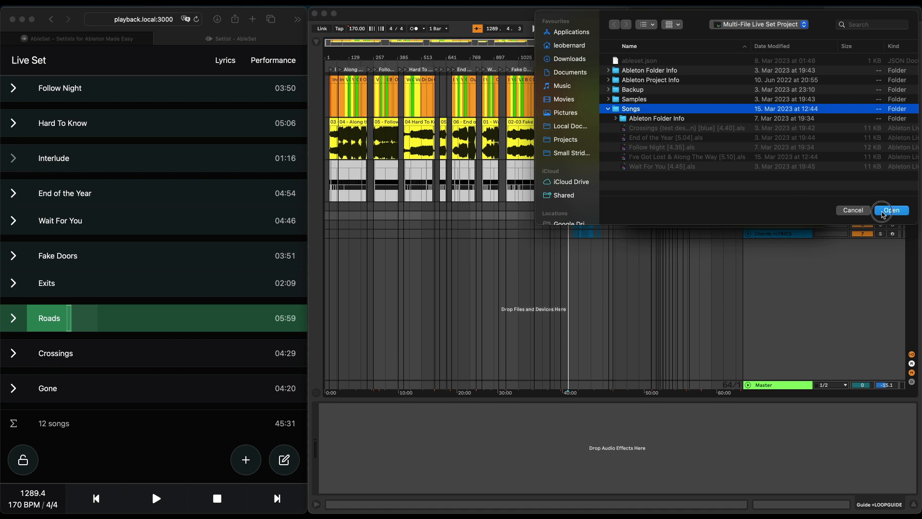
click(892, 210)
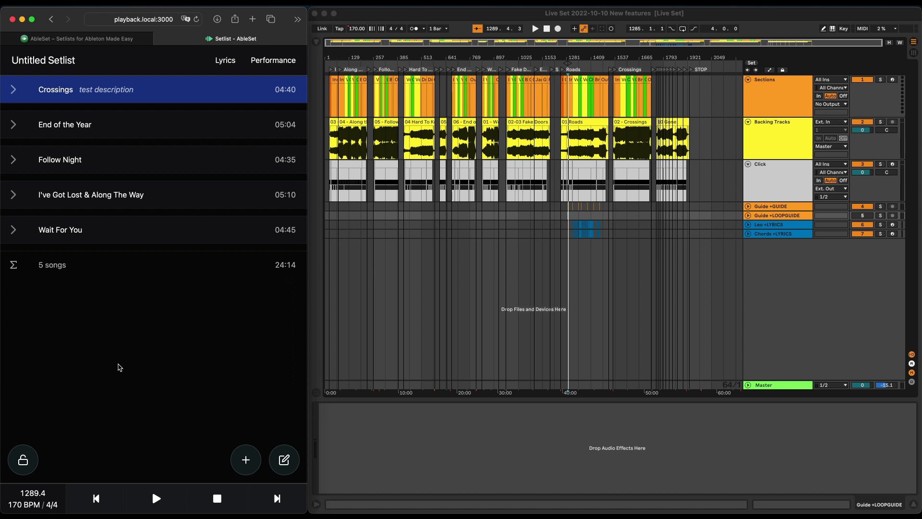
mouse_move(143, 89)
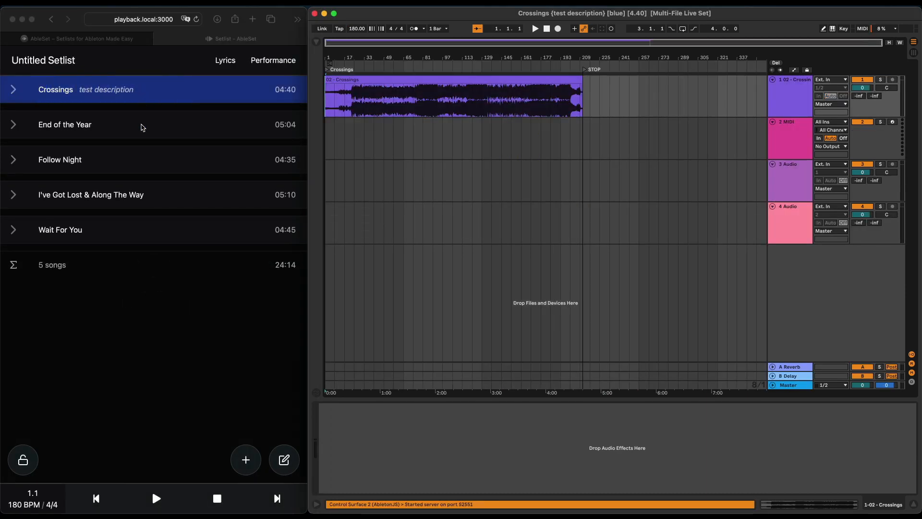
Load End of the Year from its own file, then return to the Live Set setlist.
click(65, 125)
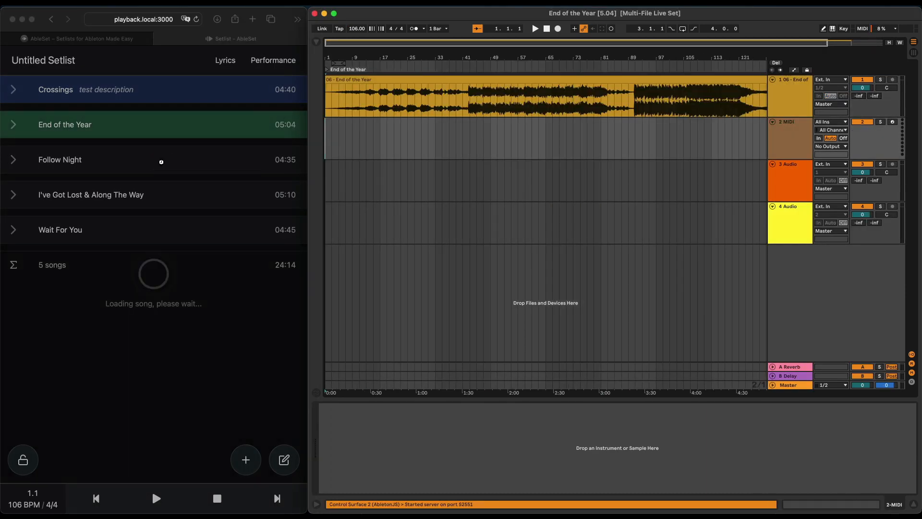
click(59, 159)
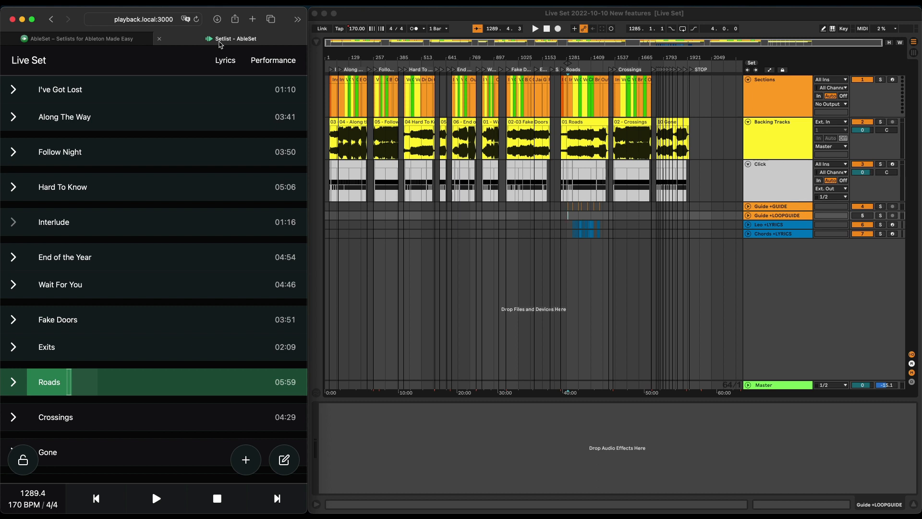
Jump to Along The Way and switch PlayAUDIO12 to Scene B and back to Scene A.
click(64, 117)
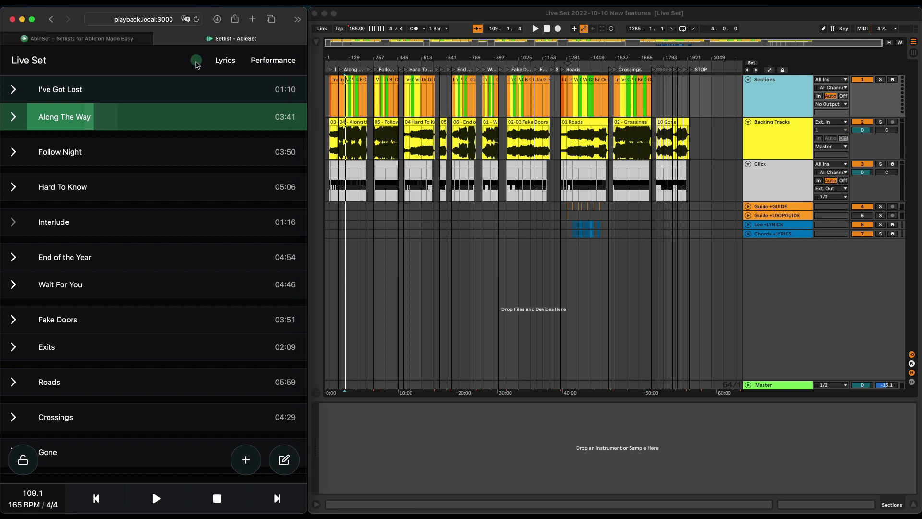
click(196, 60)
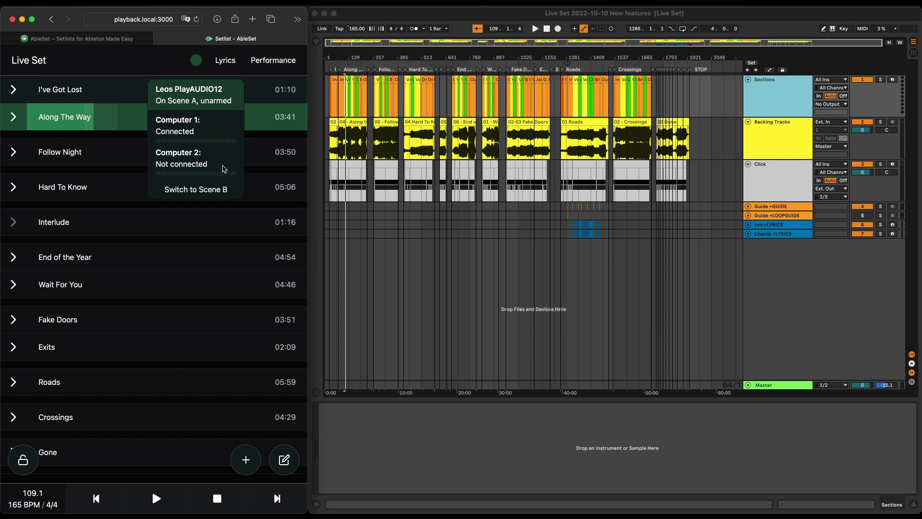
mouse_move(224, 164)
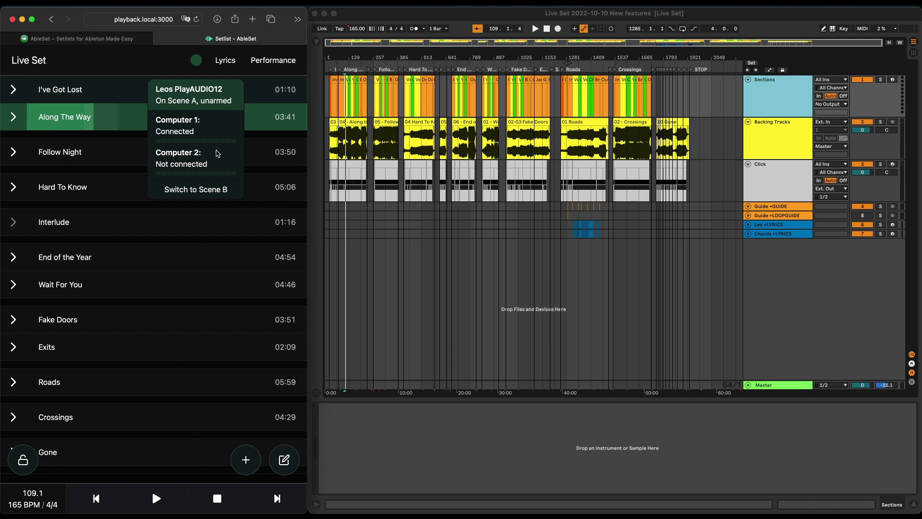
mouse_move(223, 164)
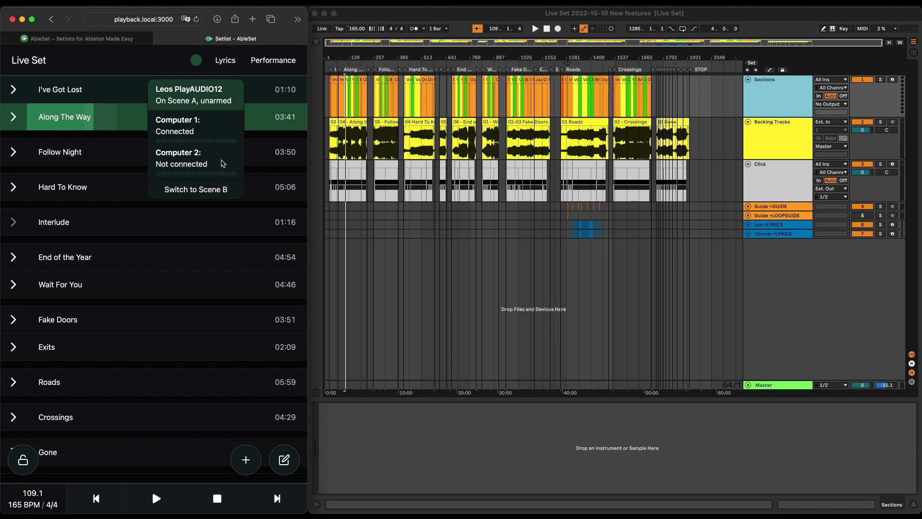
click(195, 189)
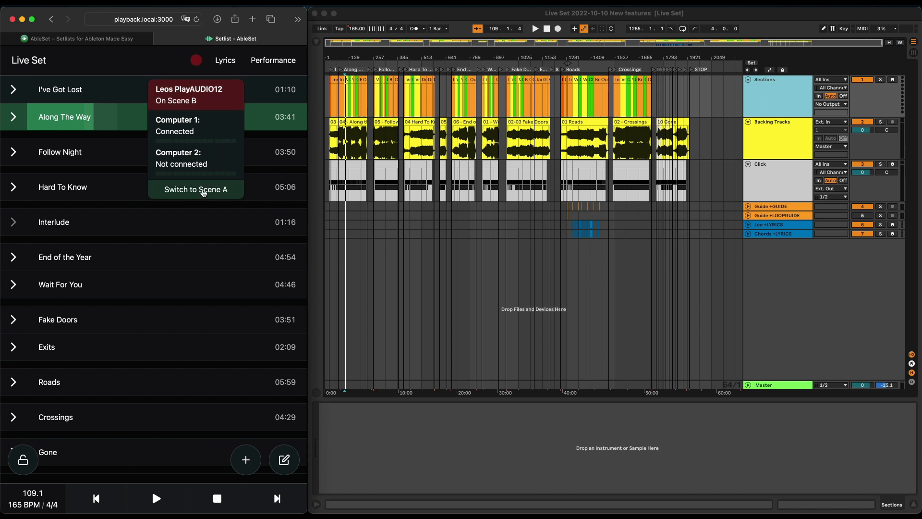
click(196, 189)
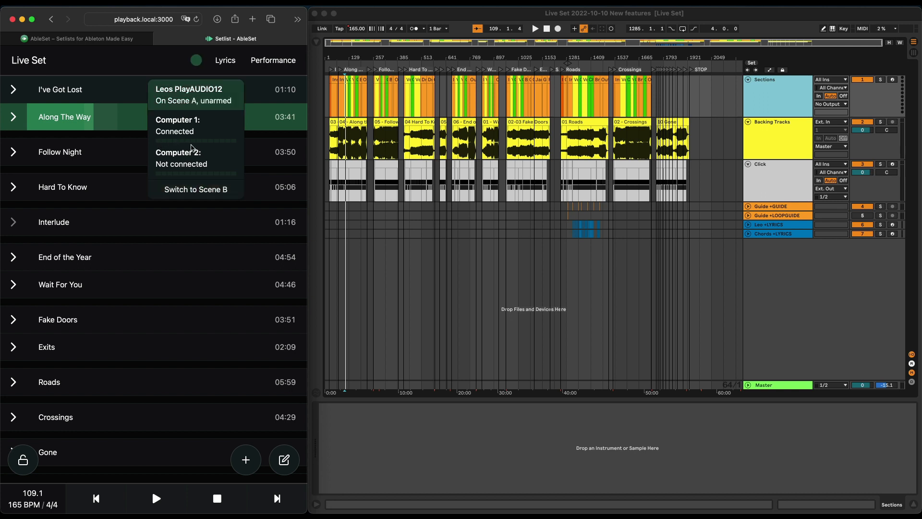
mouse_move(226, 174)
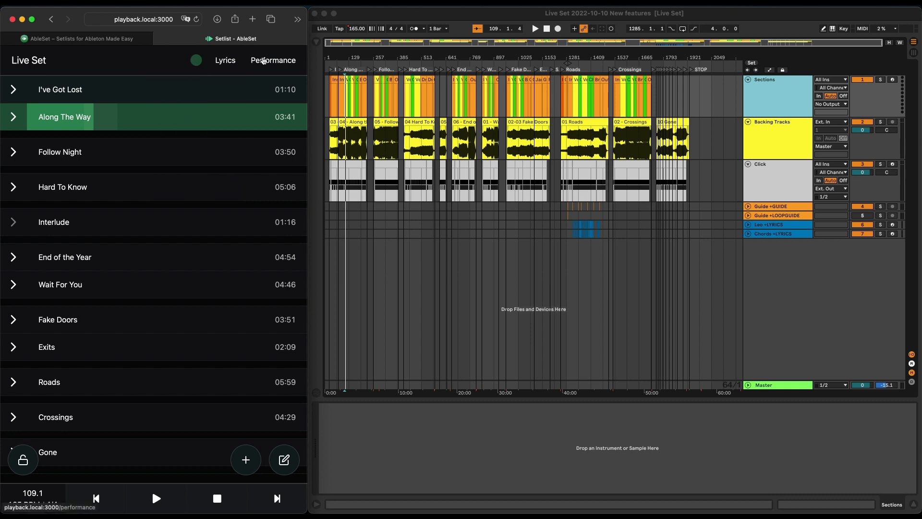
Open the performance view briefly, then close it back to the setlist with Gone playing.
click(273, 60)
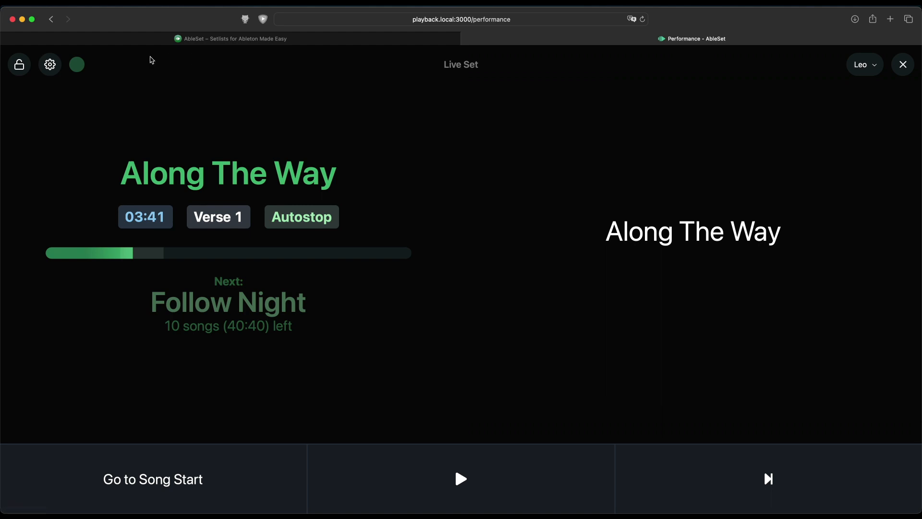
click(76, 64)
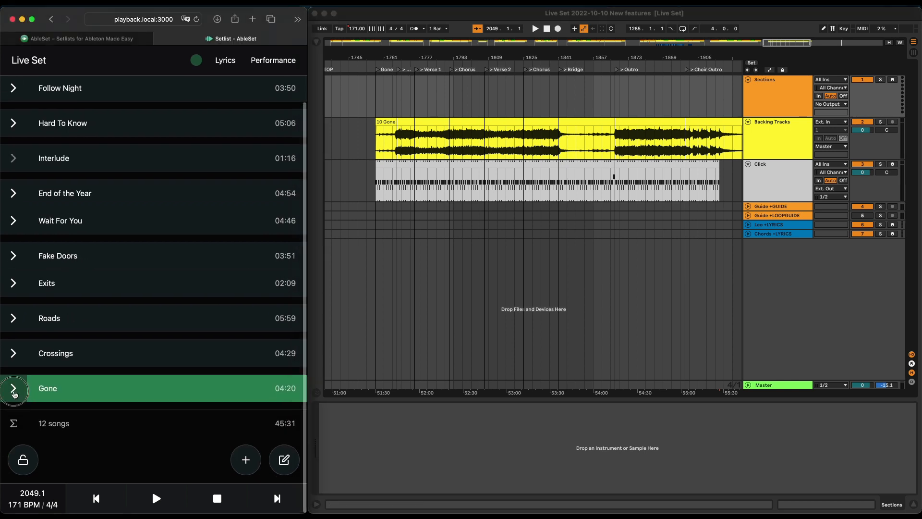
Expand Gone's sections and jump playback to Verse 1.
click(15, 389)
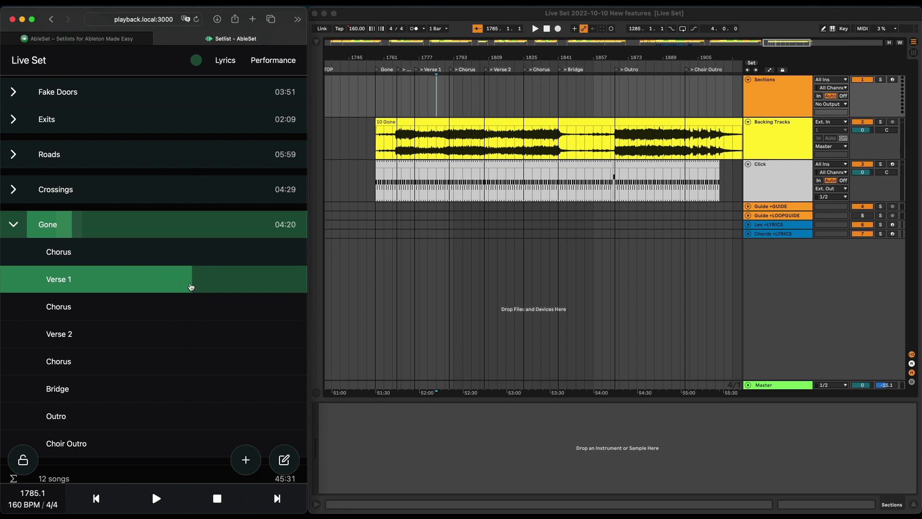
click(156, 498)
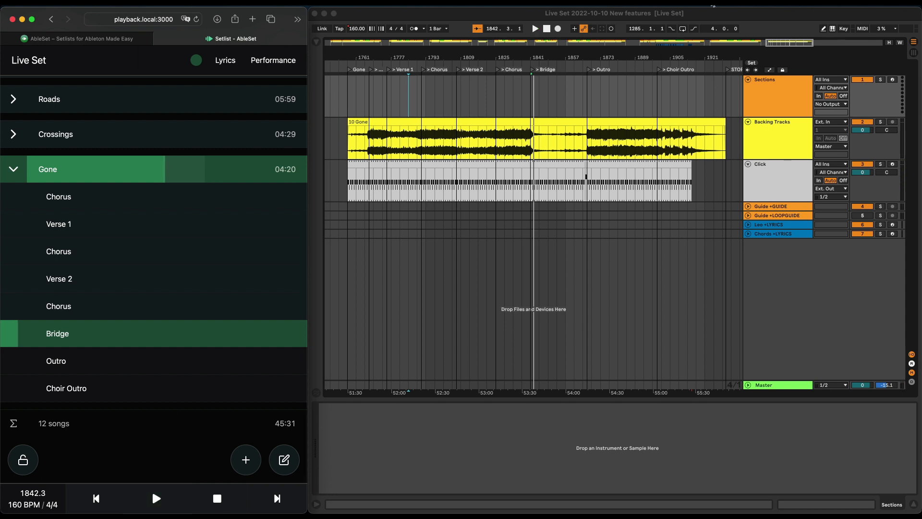
Open the AbleSet menu-bar menu to reach the Jump Mode options.
click(814, 23)
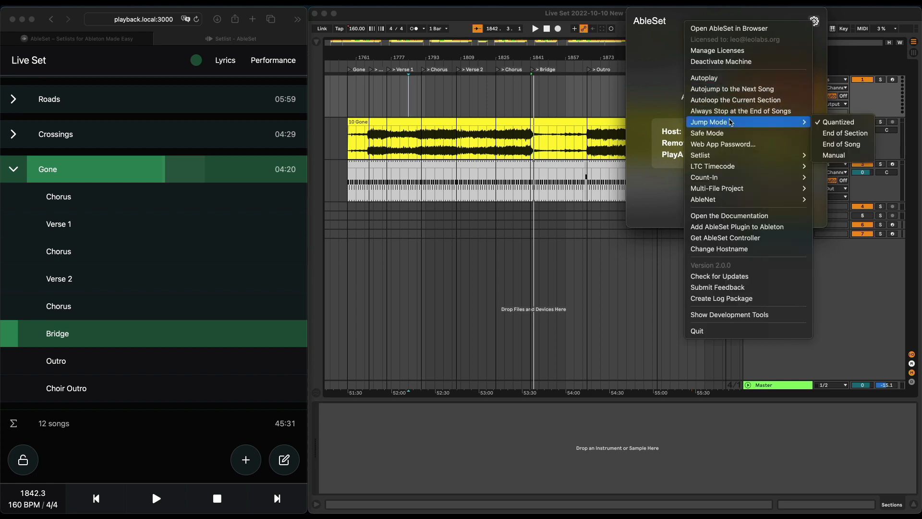
mouse_move(850, 133)
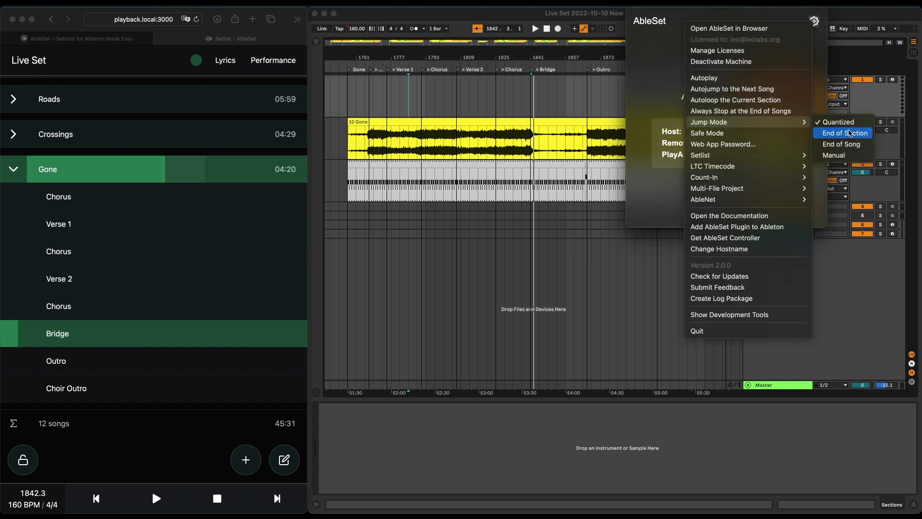
mouse_move(840, 154)
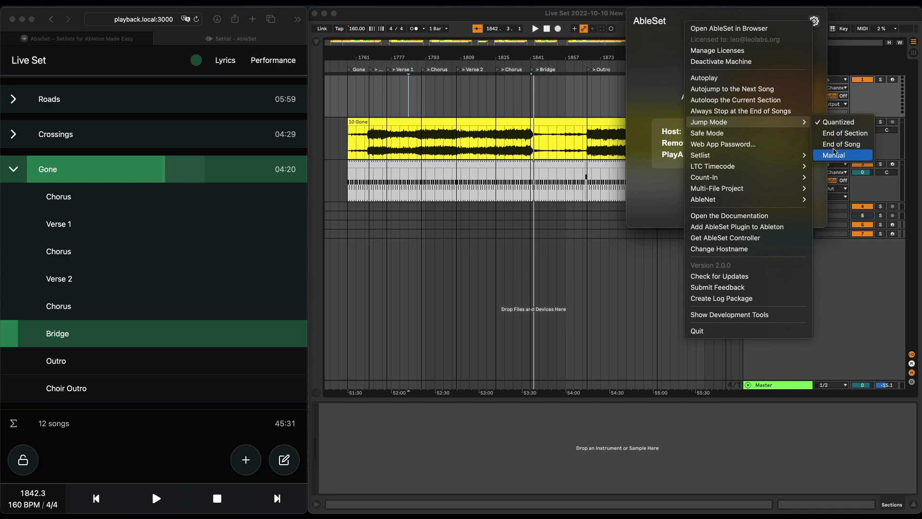
mouse_move(845, 133)
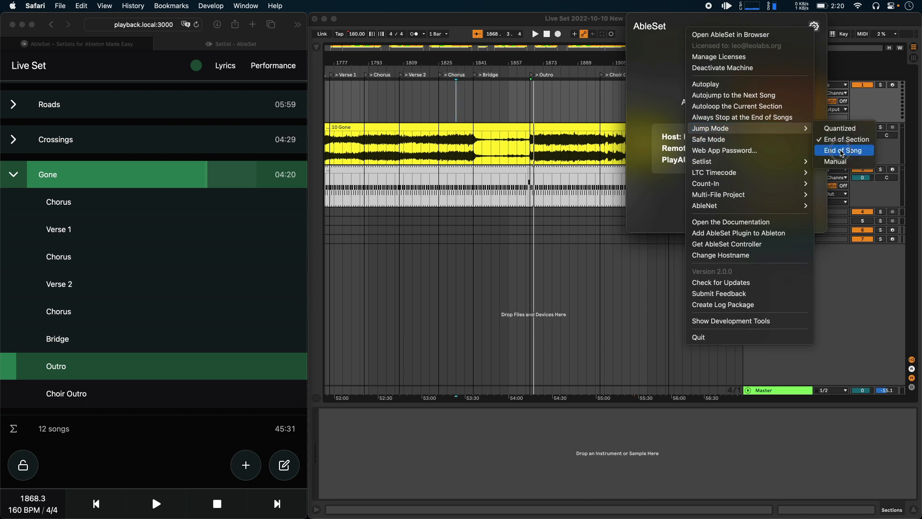
Set Jump Mode to End of Song.
click(844, 151)
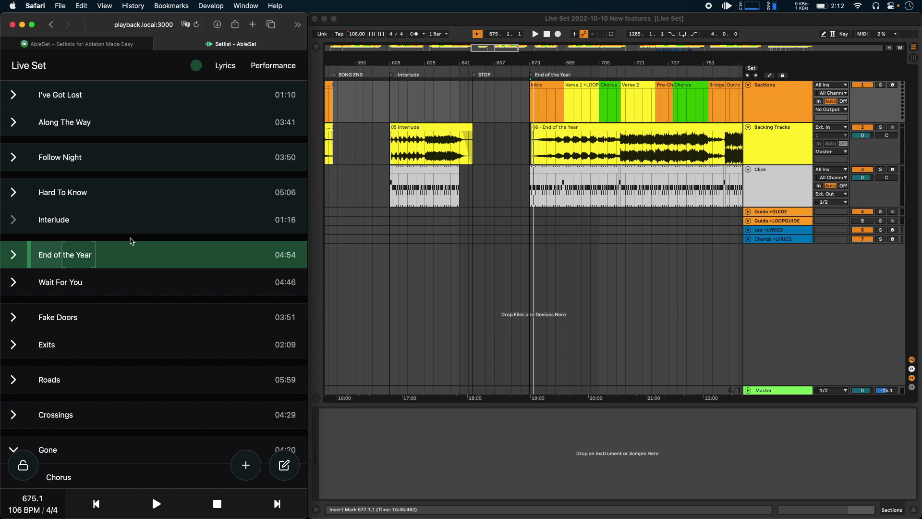
Select Roads in the setlist and start playback from the transport bar.
click(62, 192)
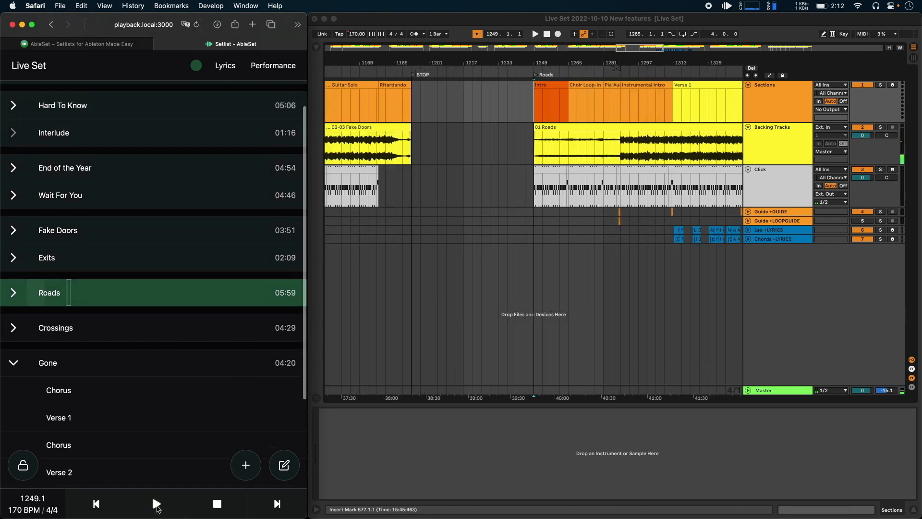
click(156, 504)
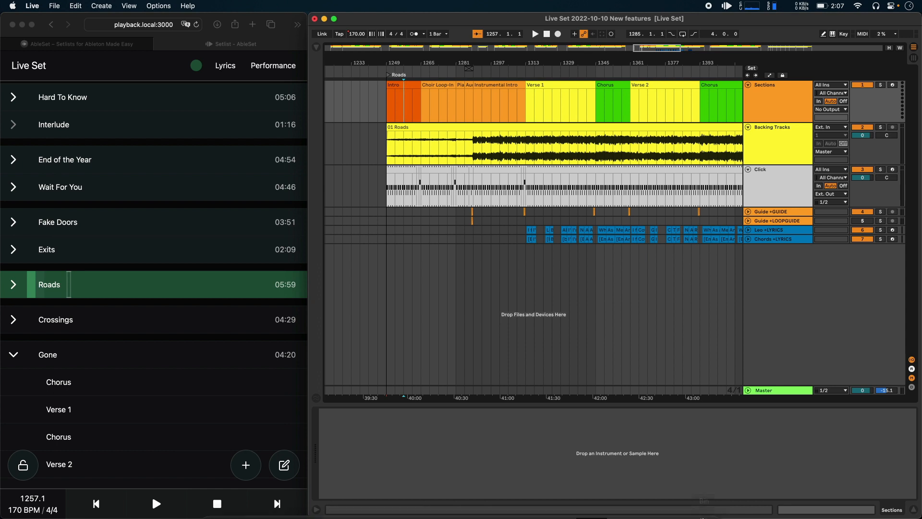
Bring up the TouchOSC Simple Controller window with song pads 1–5, Play and Pause.
click(591, 496)
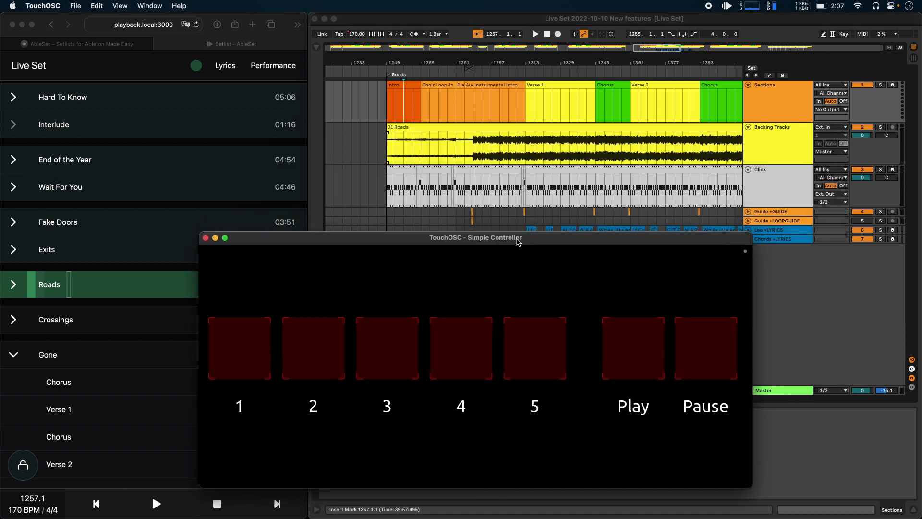
mouse_move(490, 266)
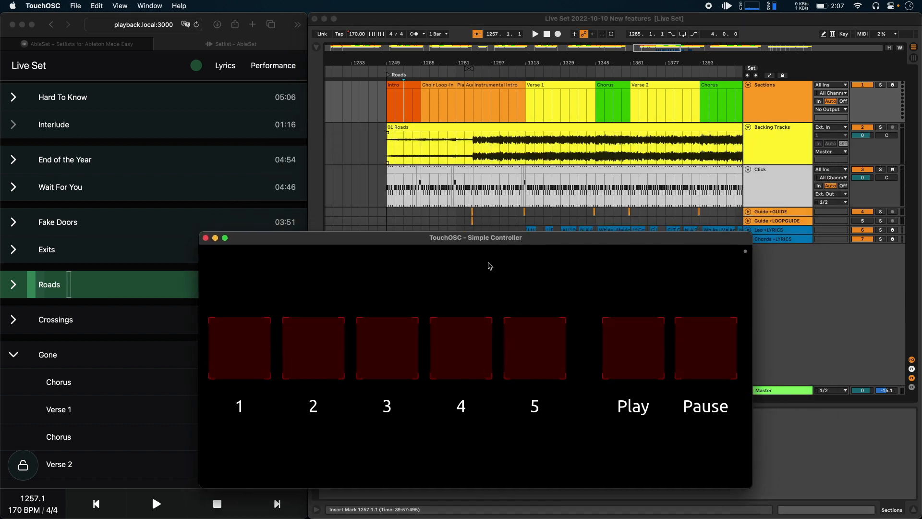